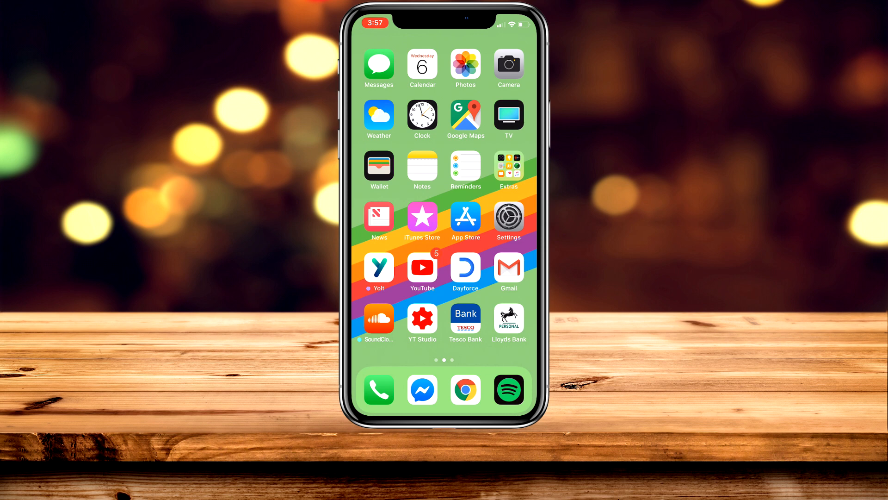
- Open the App Store to search for 'private internet access'
{"action": "left_click", "coordinate": [466, 220]}
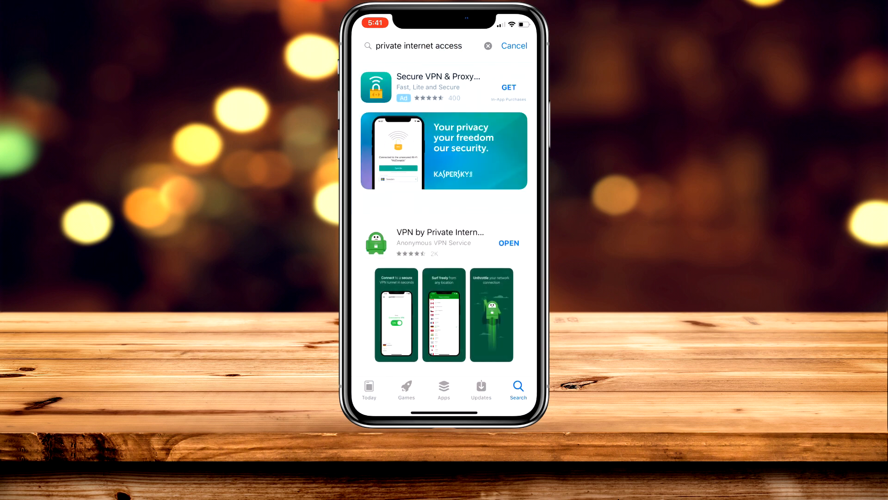
- Open the VPN by Private Internet Access listing and scroll down to Ratings & Reviews
{"action": "left_click", "coordinate": [440, 243]}
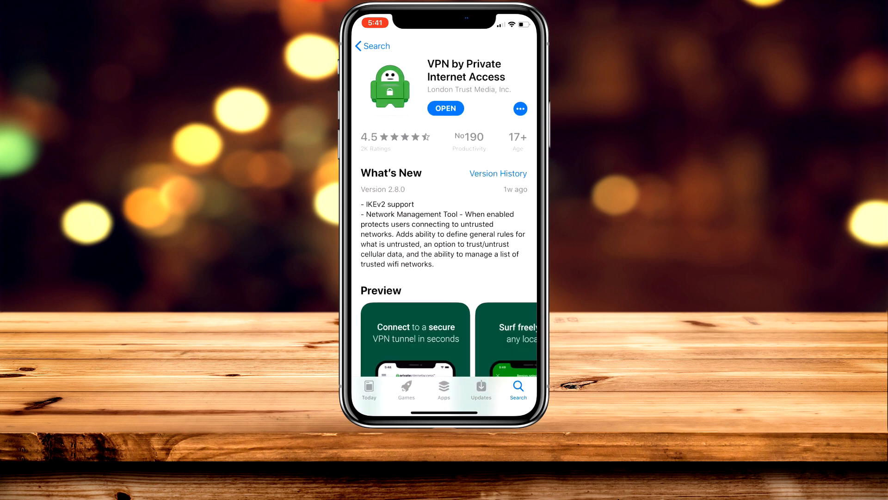
{"action": "scroll", "scroll_direction": "down", "scroll_amount": 3}
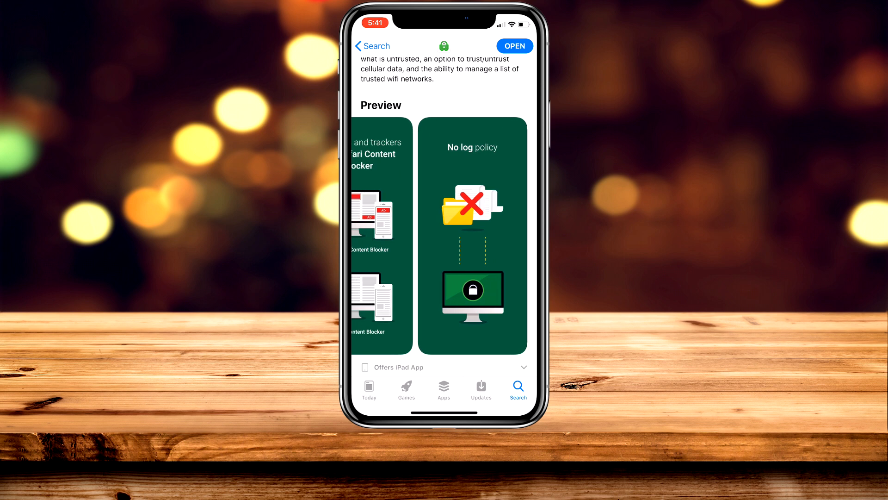
{"action": "scroll", "scroll_direction": "down", "scroll_amount": 3}
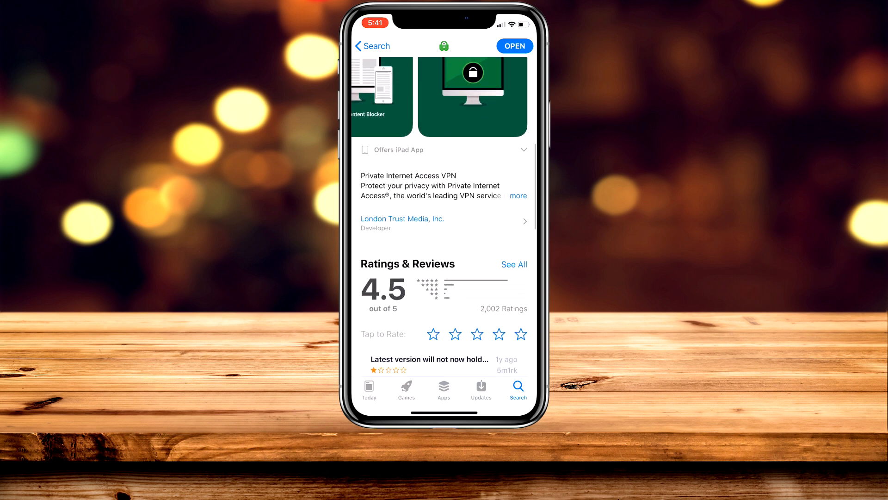
{"action": "scroll", "scroll_direction": "down", "scroll_amount": 3}
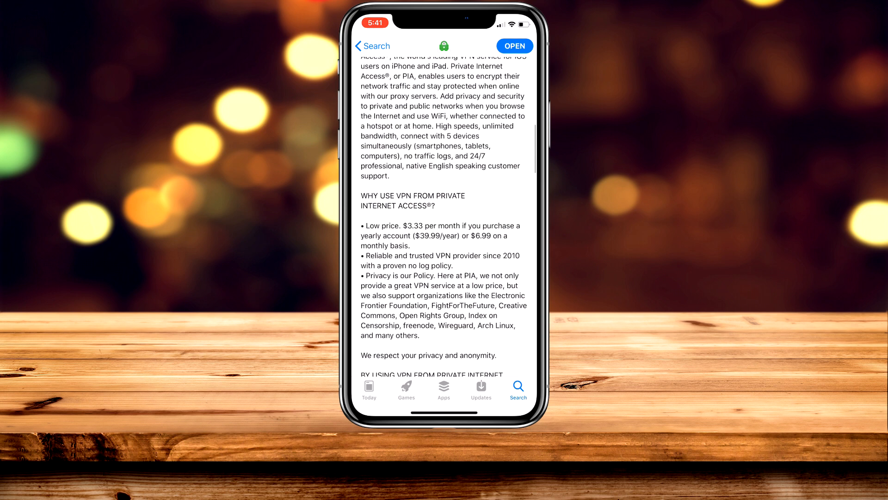
{"action": "scroll", "scroll_direction": "down", "scroll_amount": 3}
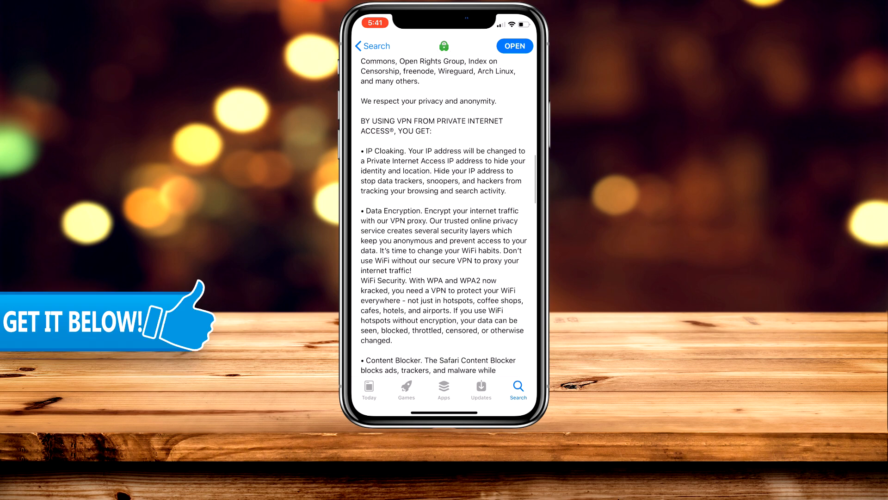
{"action": "scroll", "scroll_direction": "down", "scroll_amount": 3}
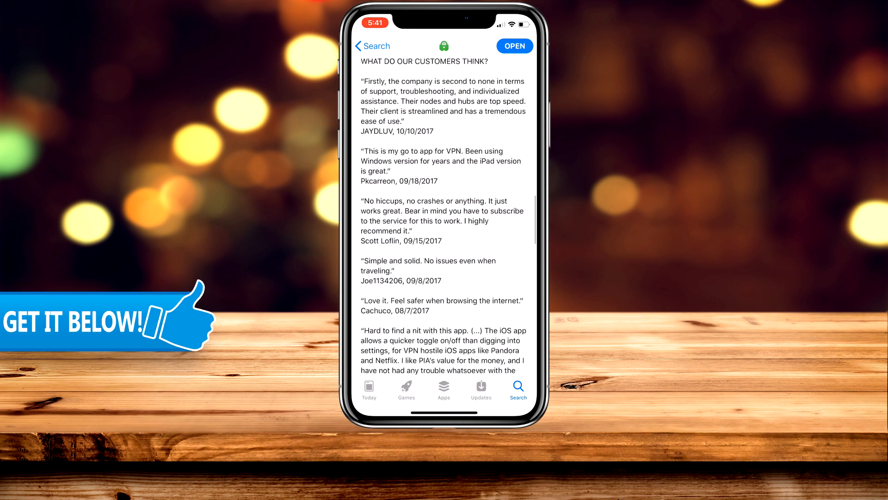
{"action": "scroll", "scroll_direction": "down", "scroll_amount": 3}
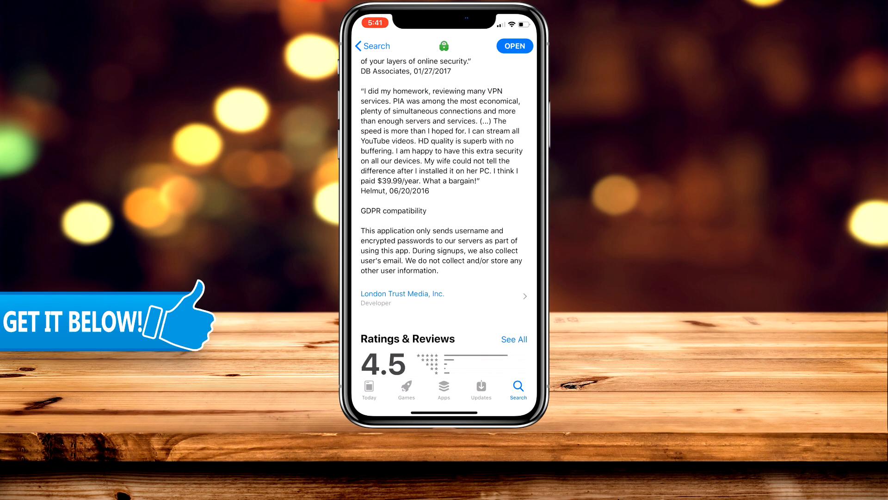
- Launch Private Internet Access, confirm it shows Disconnected, and return Home
{"action": "left_click", "coordinate": [514, 45]}
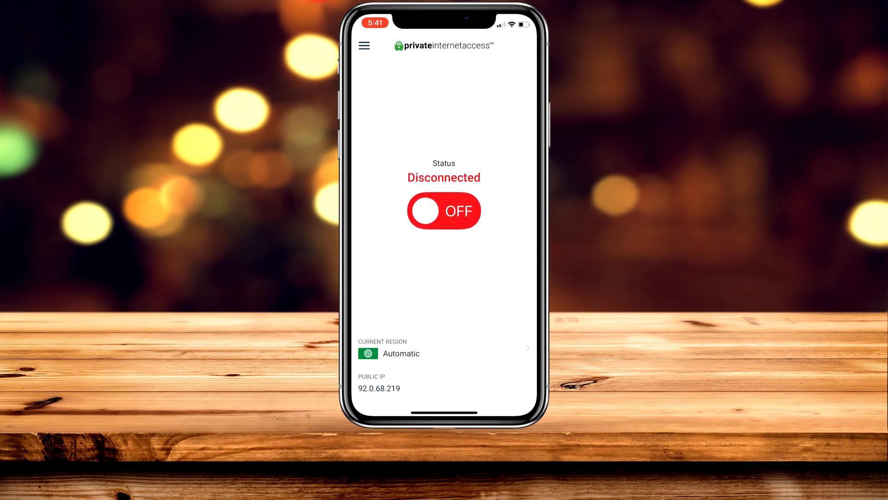
{"action": "left_click", "coordinate": [443, 211]}
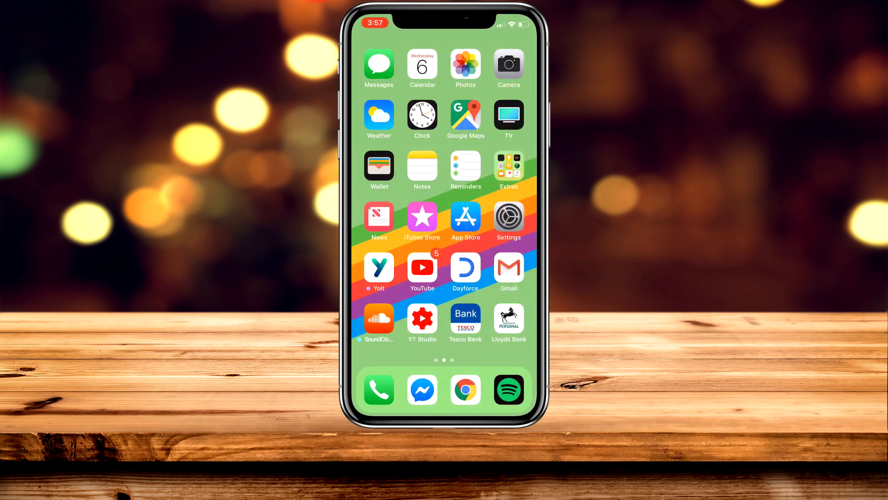
- Open Settings, show TALKTALK054064 network details, and scroll to Configure DNS
{"action": "left_click", "coordinate": [507, 220]}
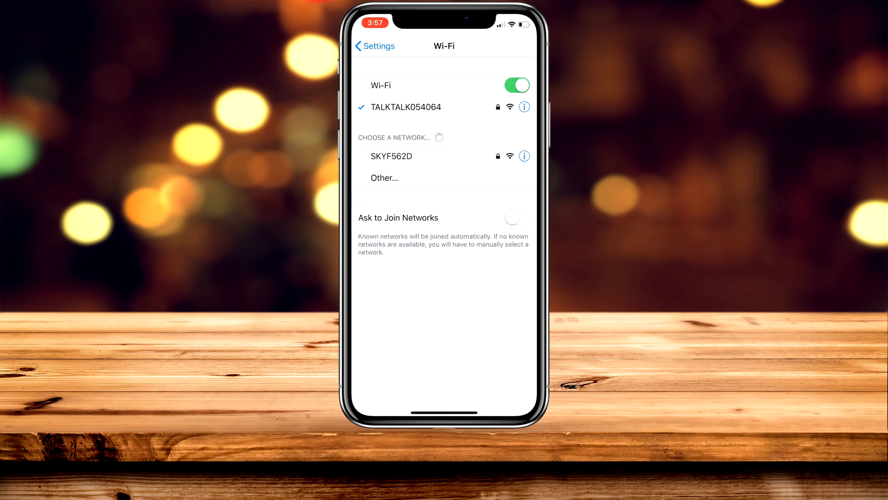
{"action": "left_click", "coordinate": [525, 107]}
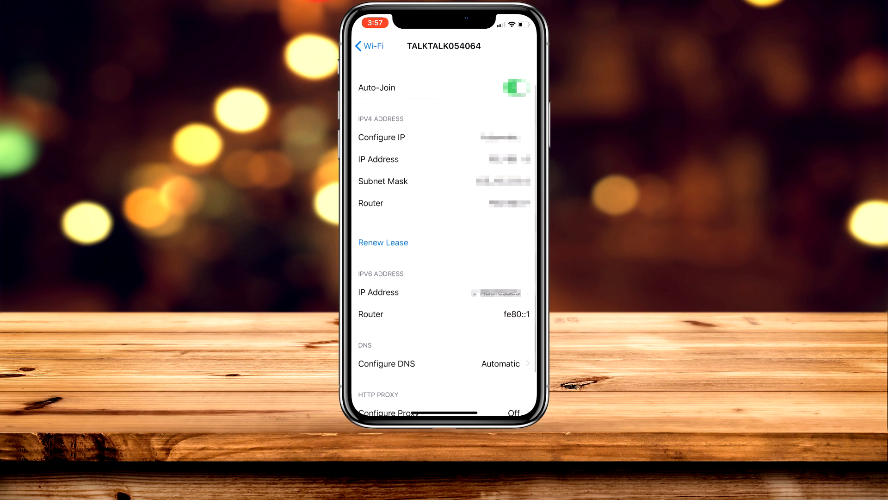
{"action": "scroll", "scroll_direction": "down", "scroll_amount": 3}
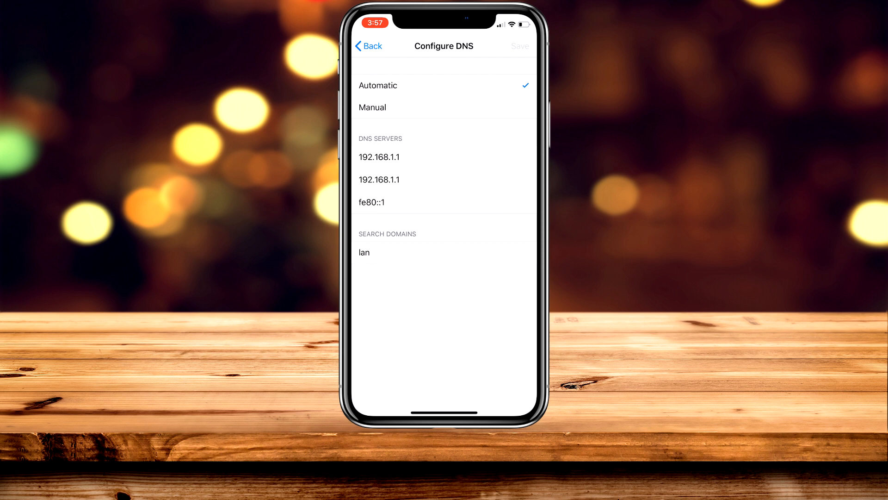
- Set Configure DNS to Manual and delete the existing router DNS servers
{"action": "left_click", "coordinate": [372, 107]}
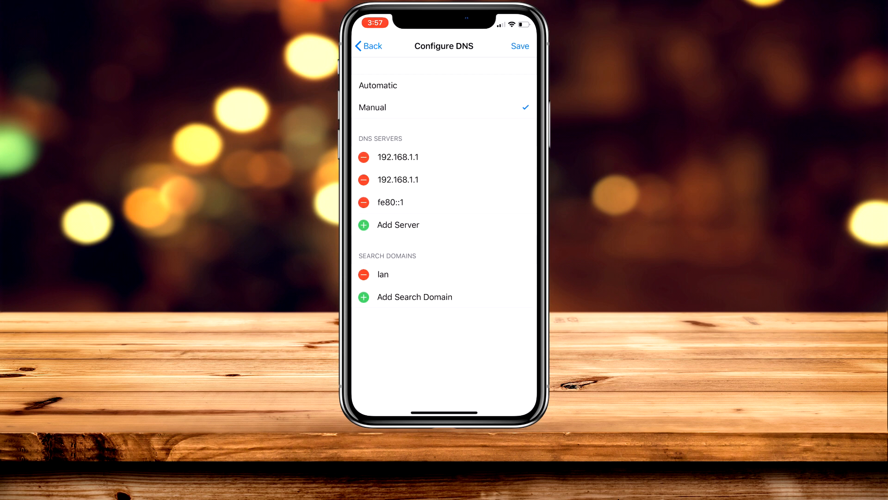
{"action": "left_click", "coordinate": [363, 180]}
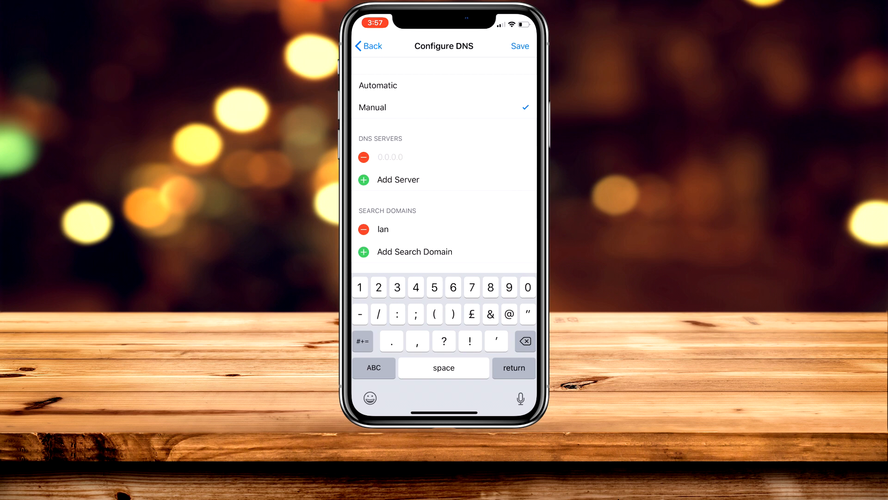
- Enter DNS servers 8.8.8.8 and 8.8.4.4 and save
{"action": "type", "text": "8.8.8.8"}
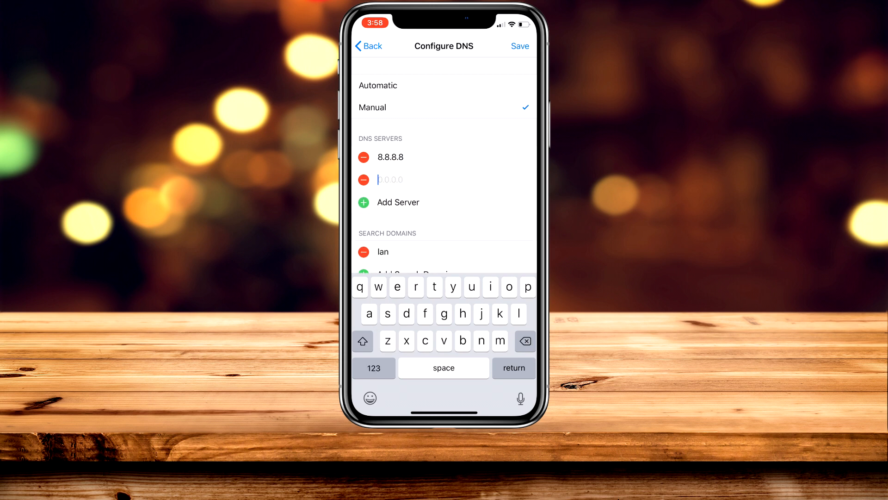
{"action": "left_click", "coordinate": [374, 368]}
{"action": "type", "text": "8.8."}
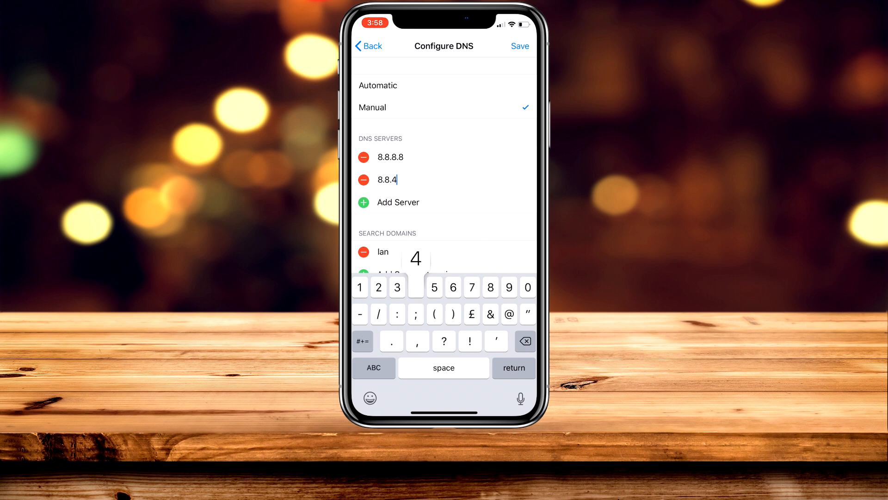
{"action": "type", "text": "4"}
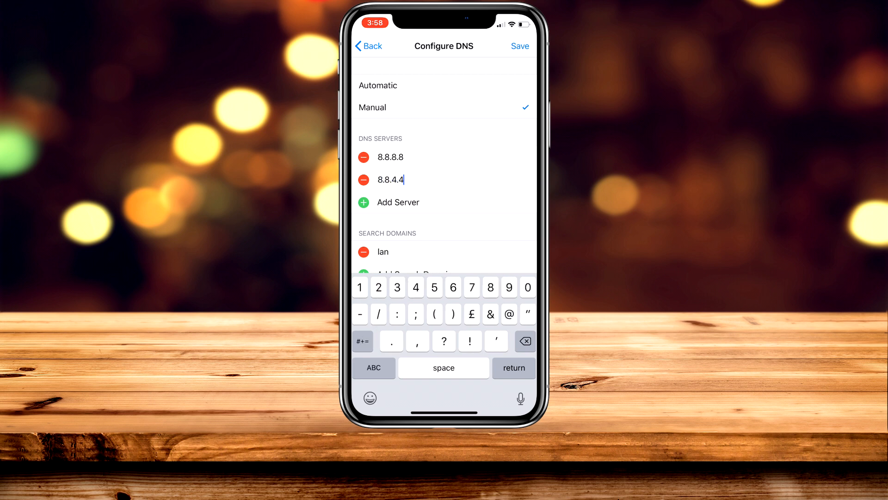
{"action": "left_click", "coordinate": [519, 46]}
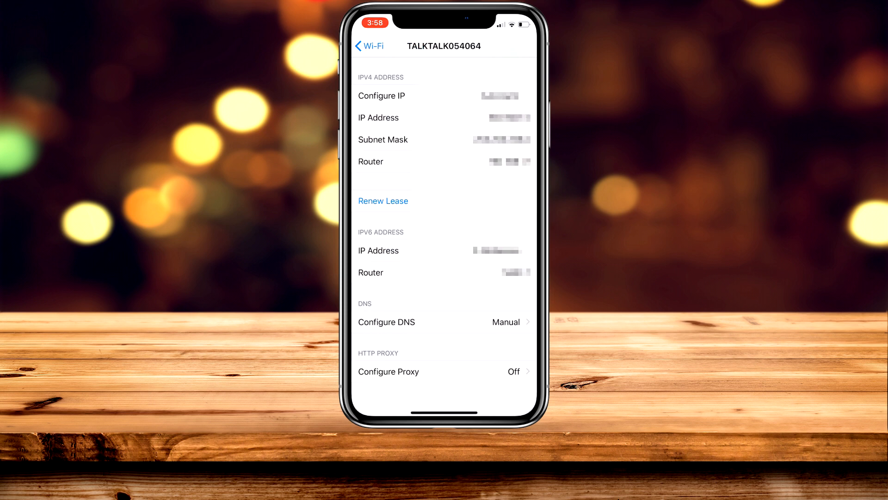